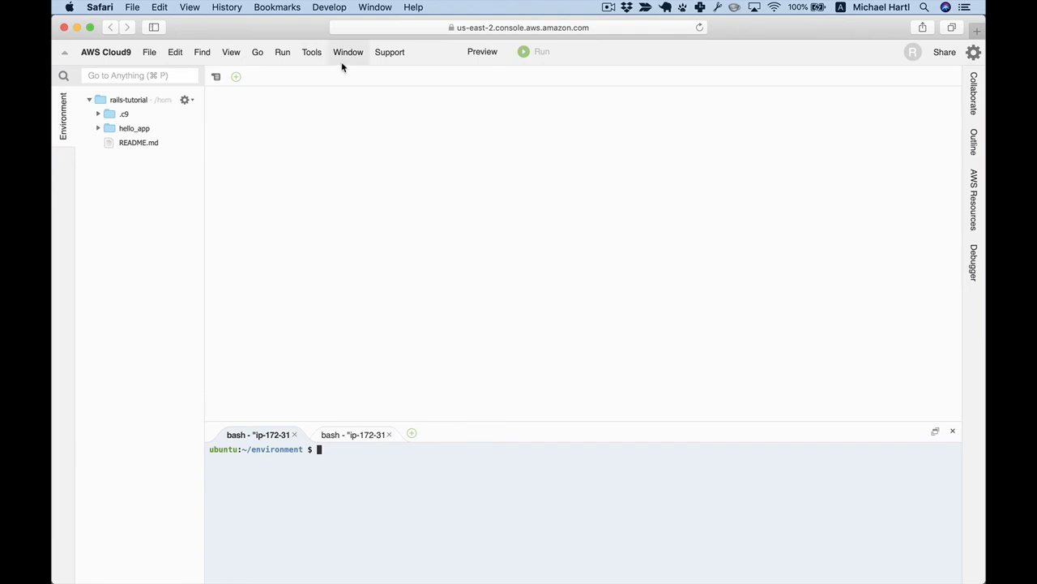
Apply the Cloud9 Night theme from View > Themes and confirm switching the main theme to dark.
left_click(231, 52)
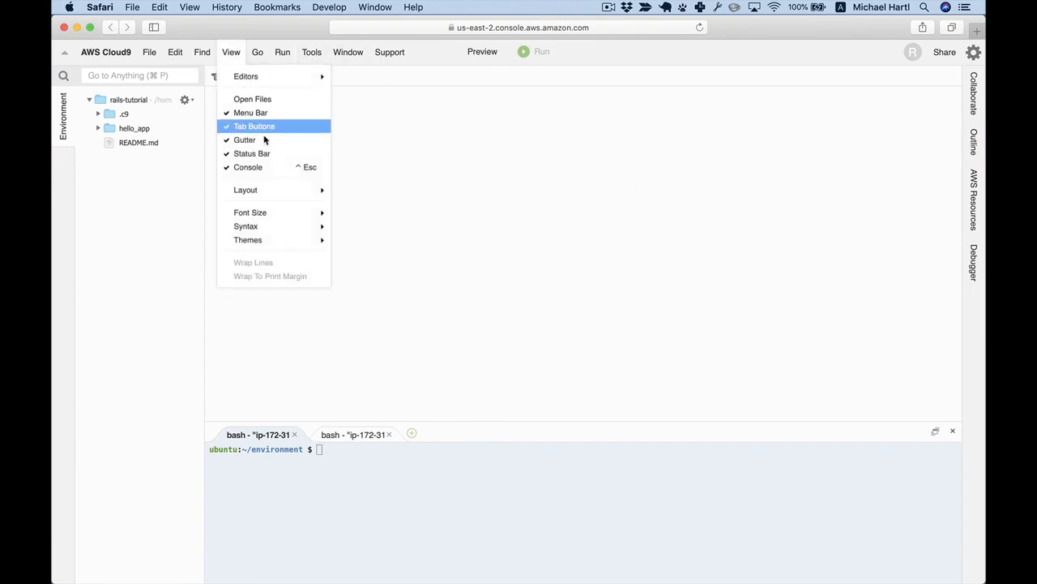
left_click(246, 240)
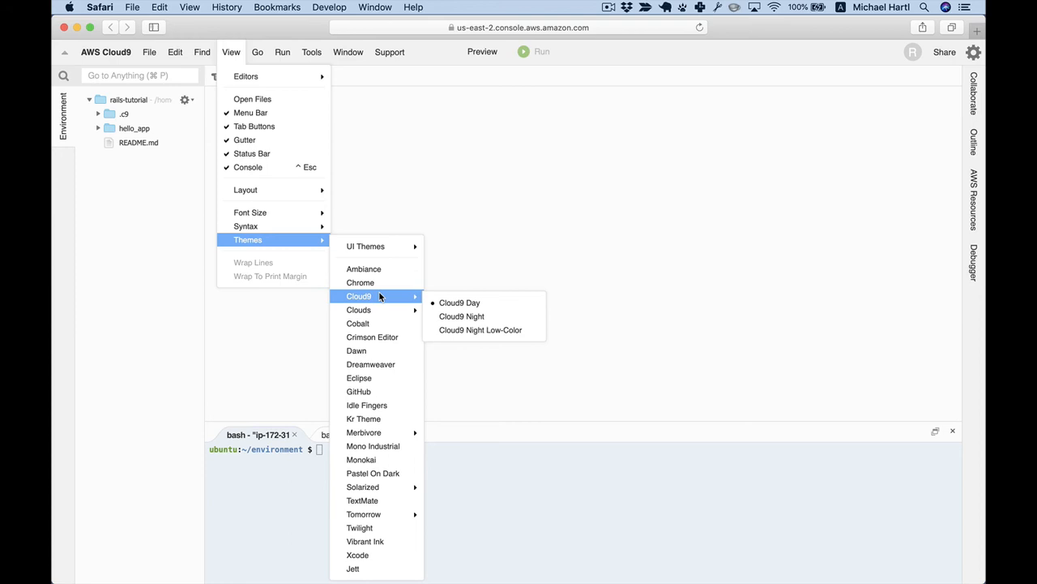
left_click(462, 316)
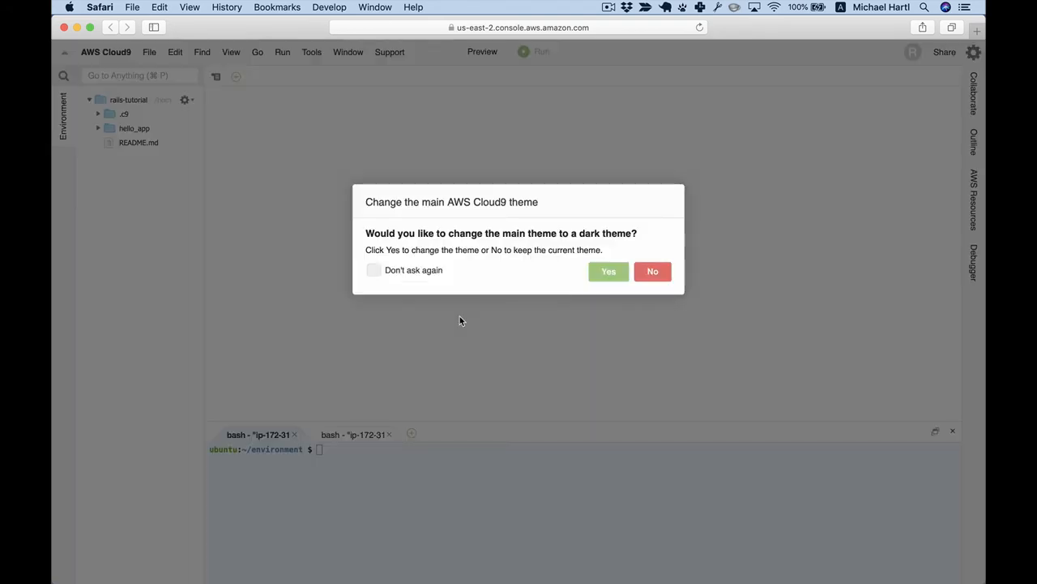
left_click(610, 271)
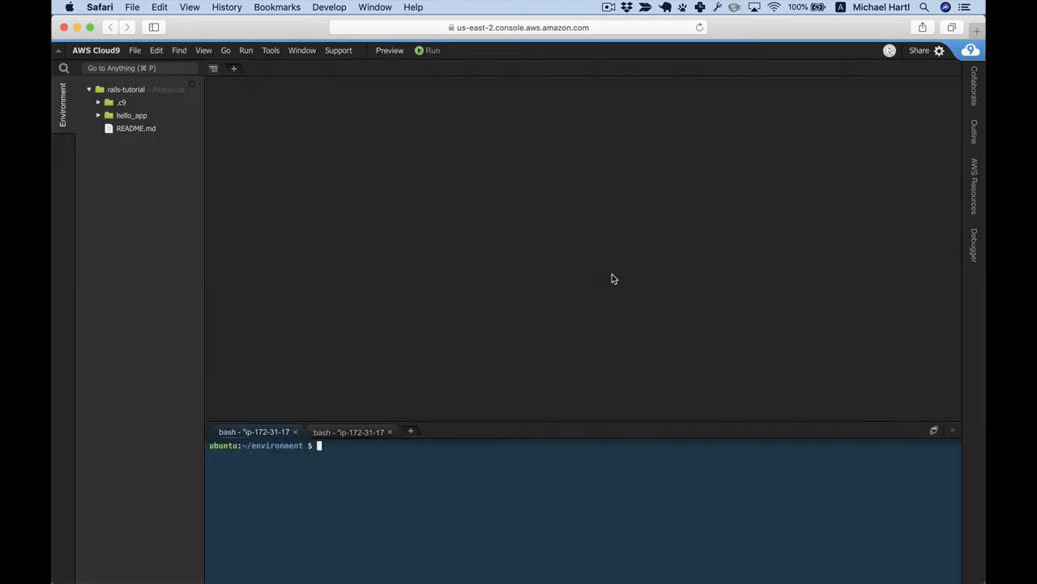